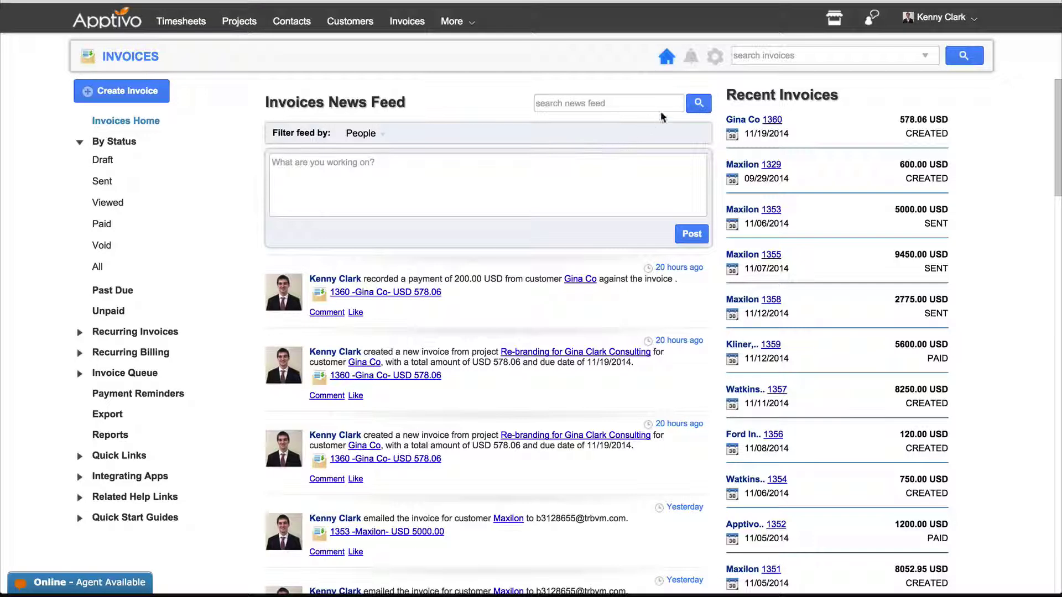
# Show the PDF Templates list in the Invoices settings.
pyautogui.click(714, 55)
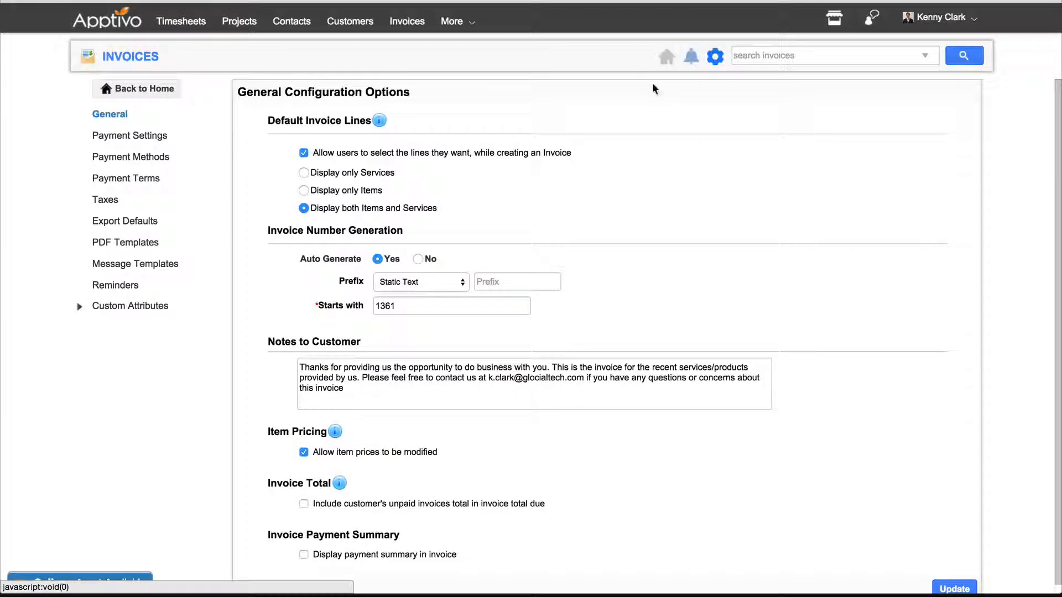
pyautogui.click(125, 242)
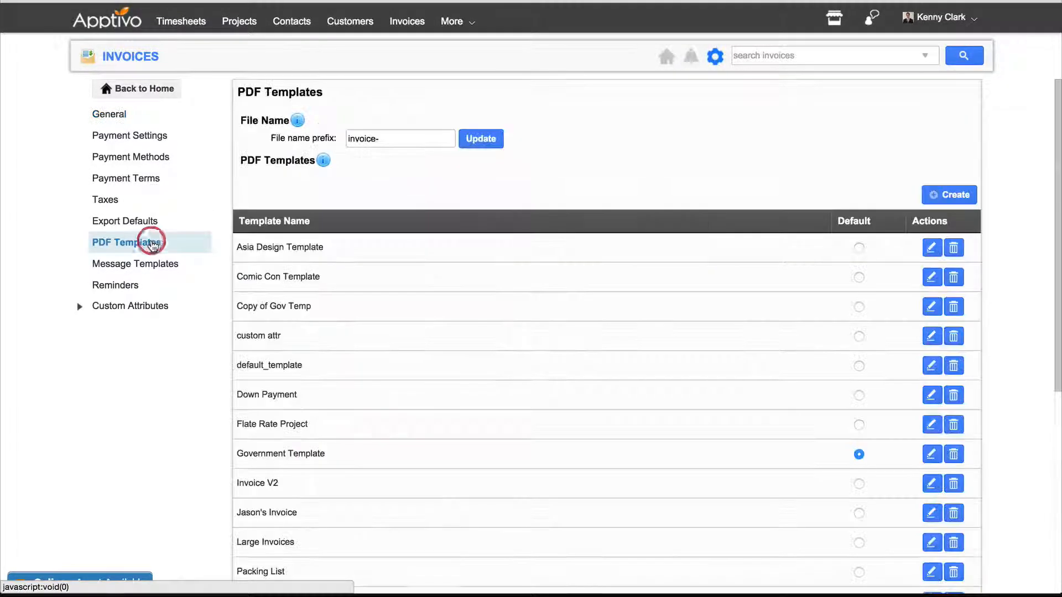
pyautogui.moveTo(704, 273)
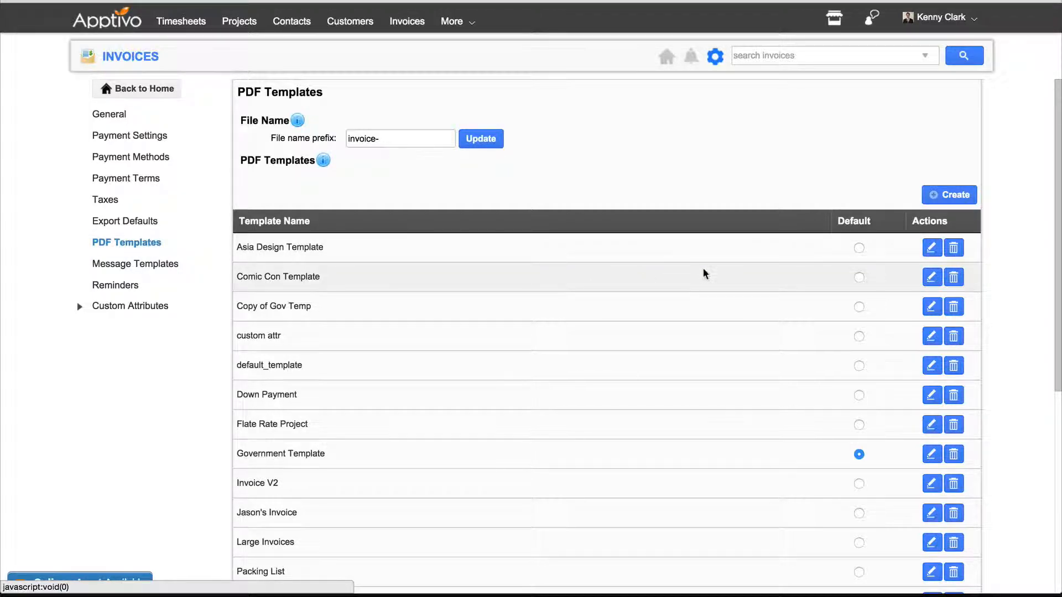
pyautogui.moveTo(711, 481)
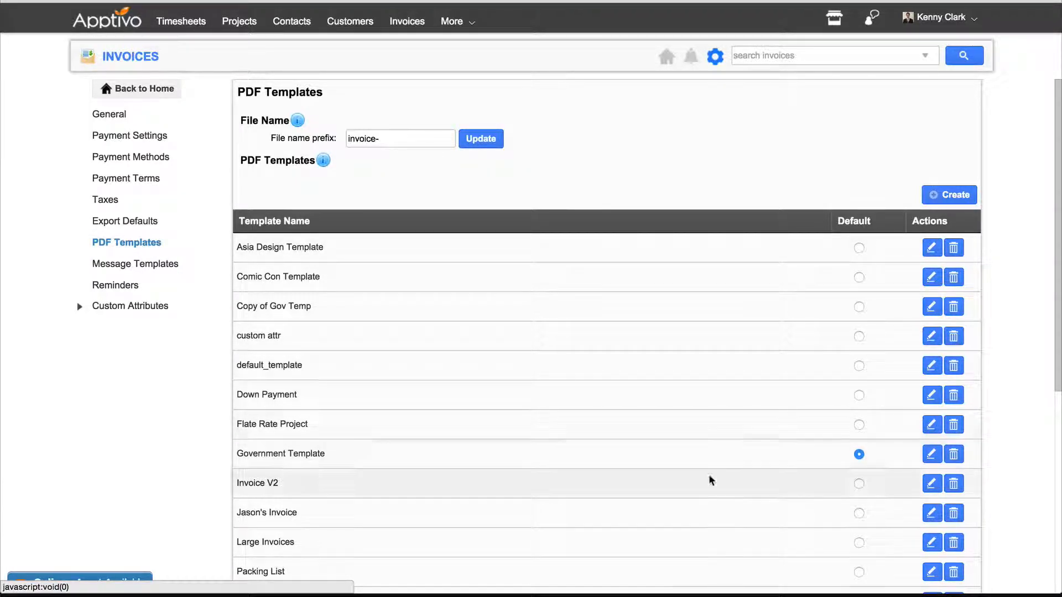
pyautogui.moveTo(897, 180)
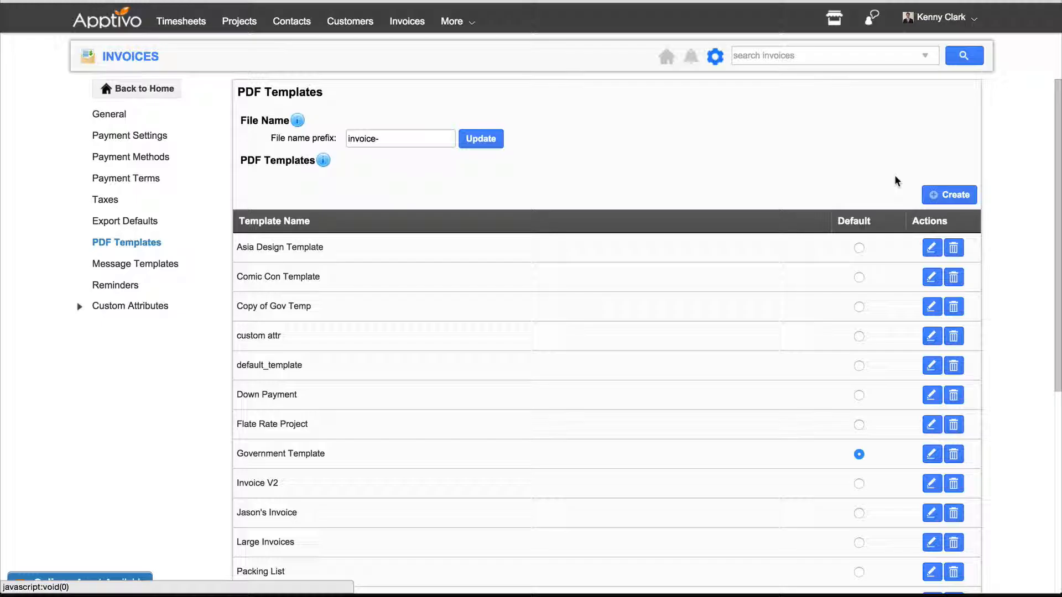
# Start a new PDF template and name it 'new template'.
pyautogui.click(949, 194)
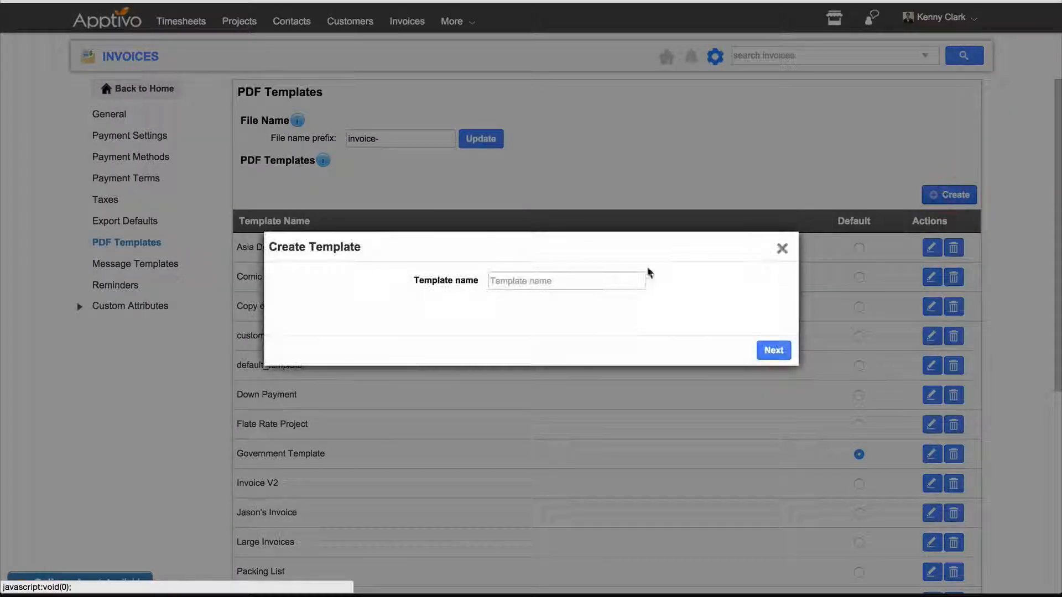
pyautogui.write('ne')
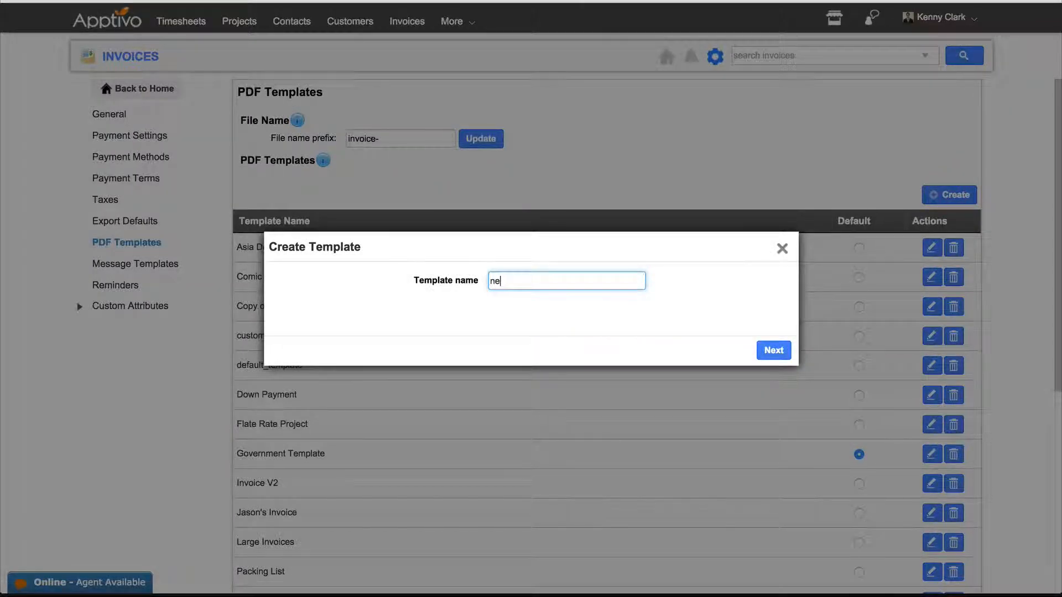
pyautogui.write('w template')
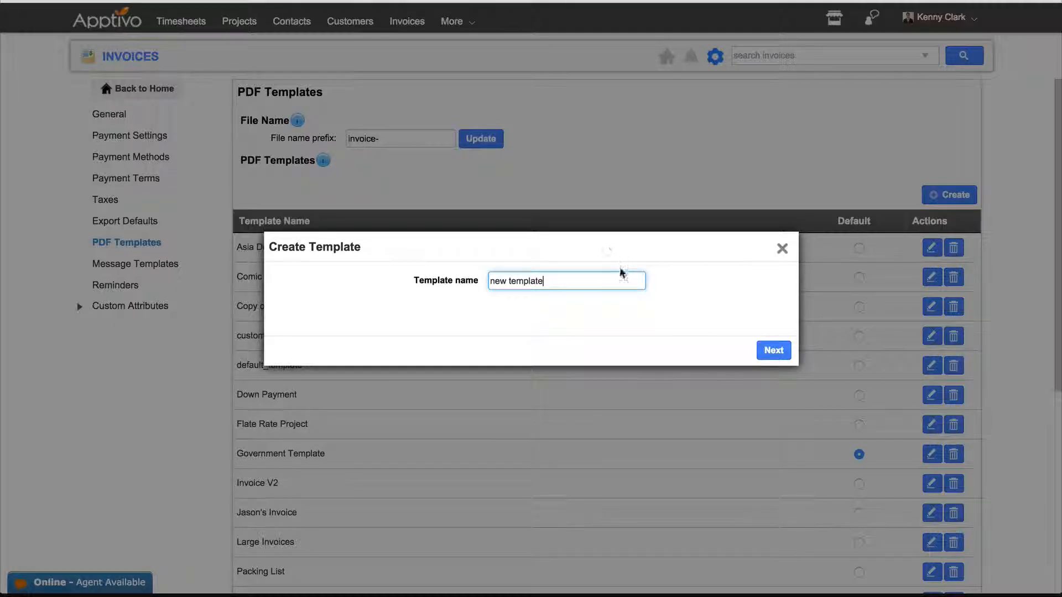
pyautogui.moveTo(773, 350)
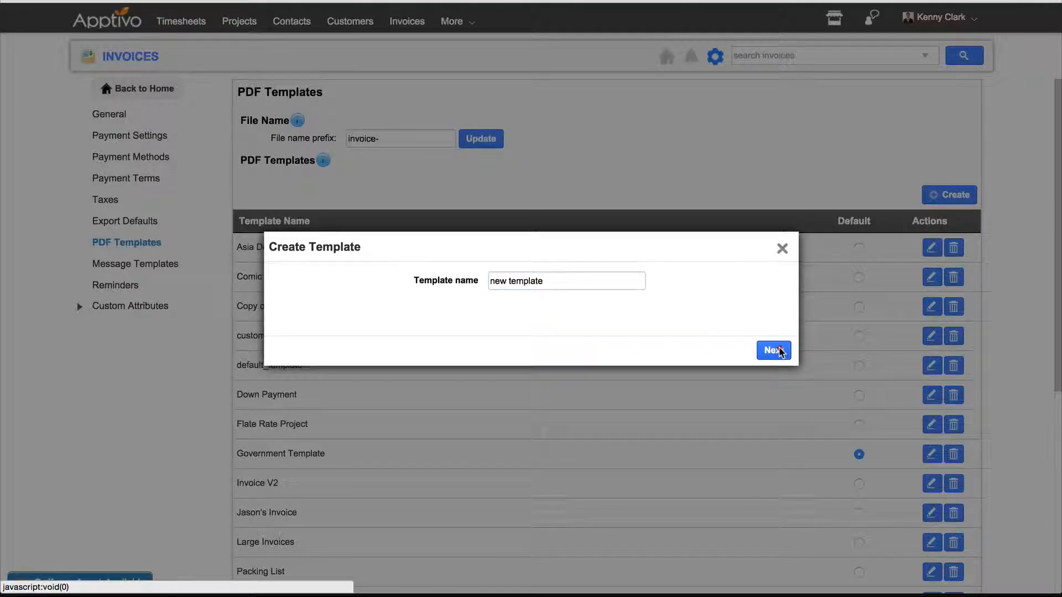
# Continue into the template builder for 'new template' with its default invoice layout.
pyautogui.click(772, 350)
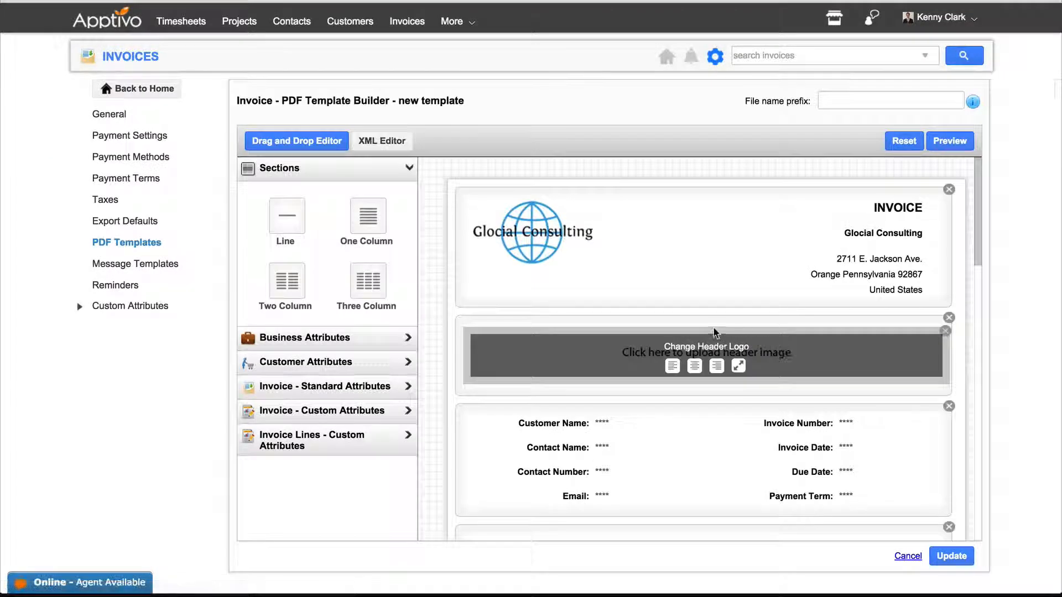
pyautogui.moveTo(366, 318)
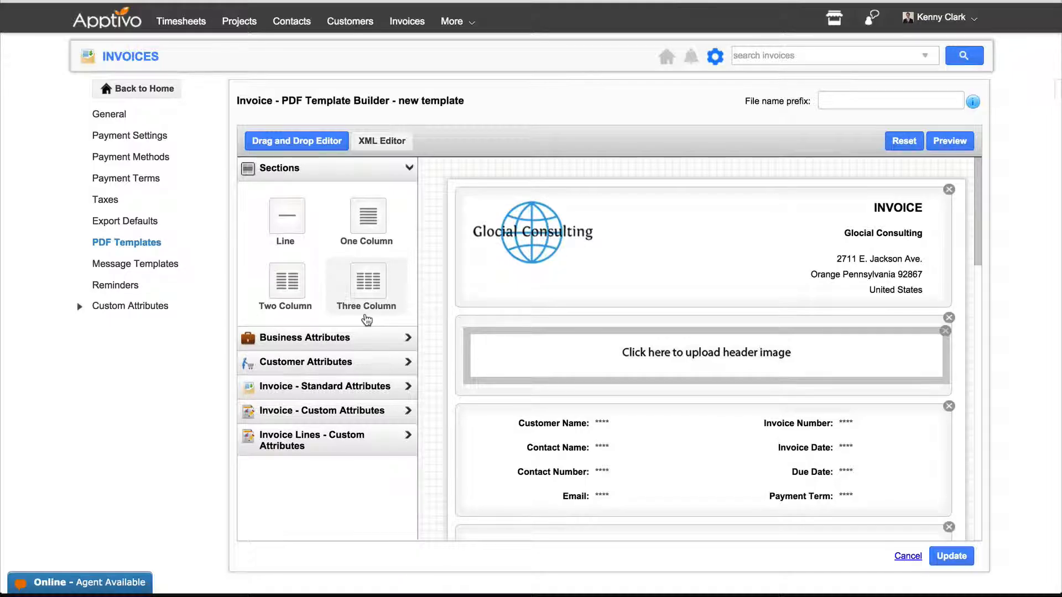
pyautogui.moveTo(363, 295)
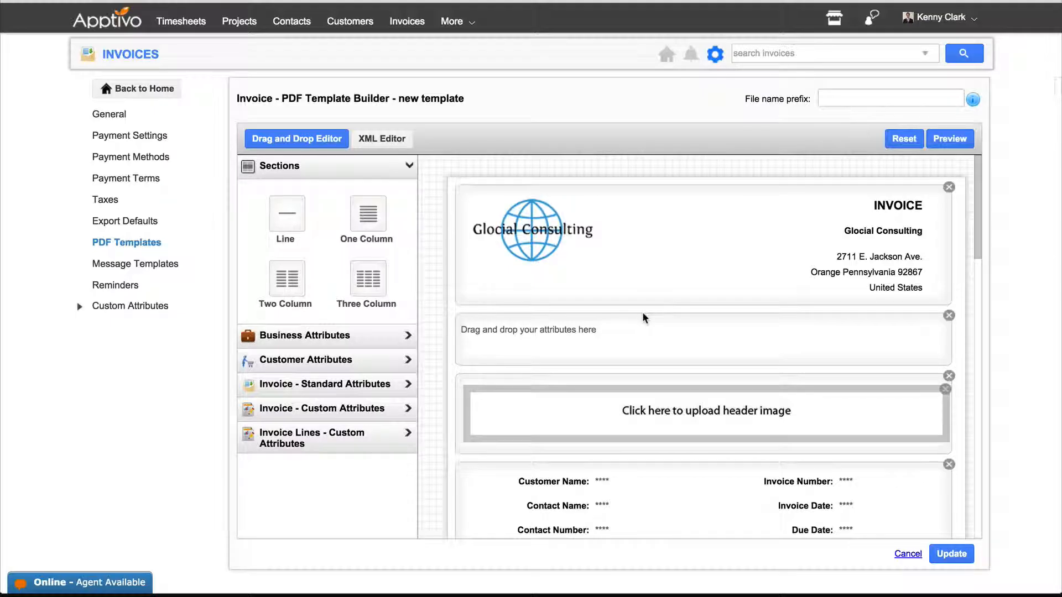
pyautogui.moveTo(544, 334)
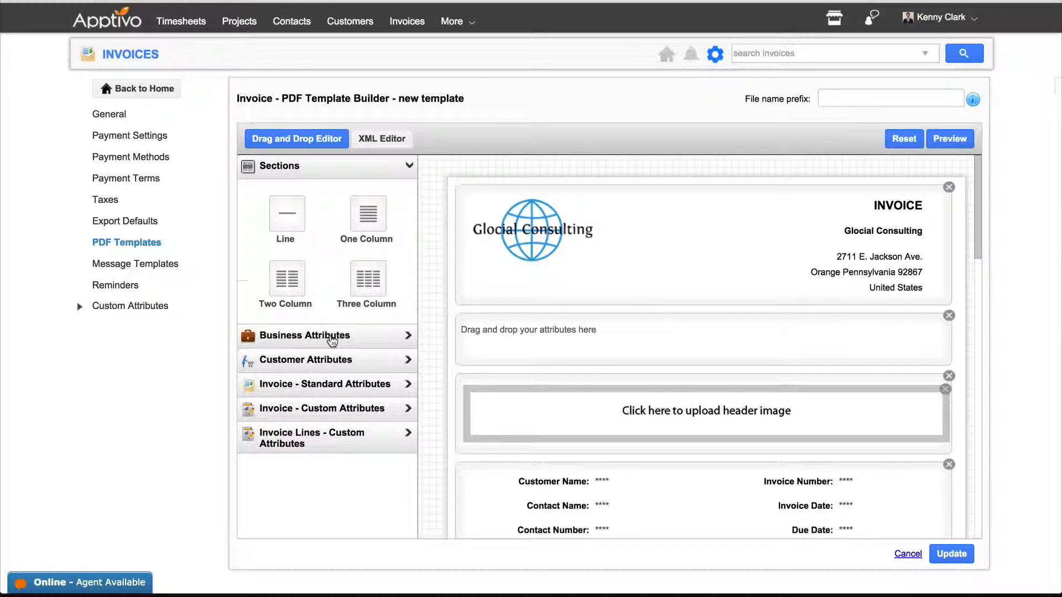
# Expand the Business Attributes and Customer Attributes lists in the builder panel.
pyautogui.click(328, 335)
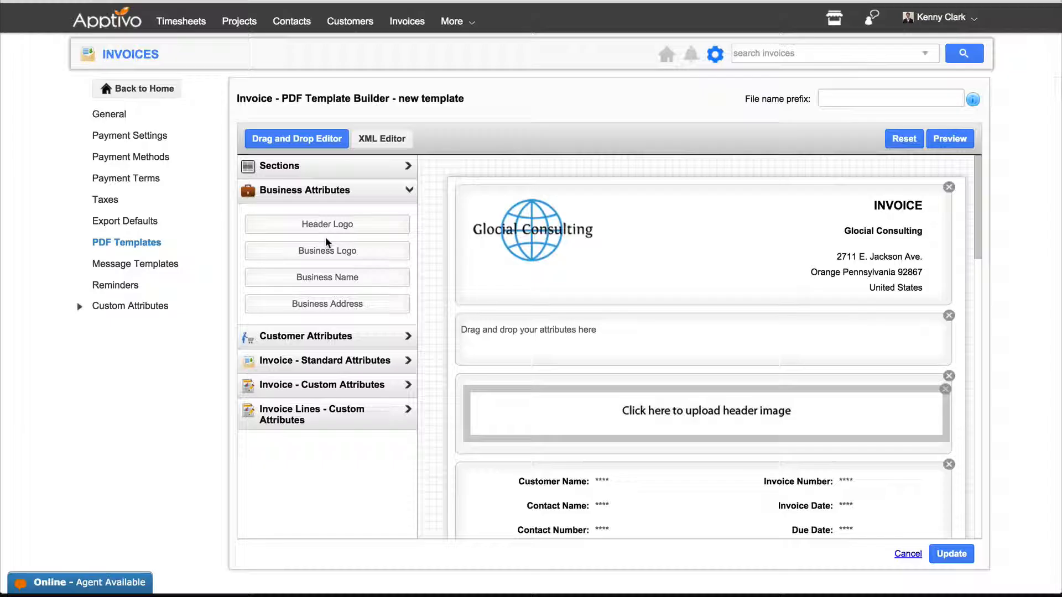
pyautogui.moveTo(328, 258)
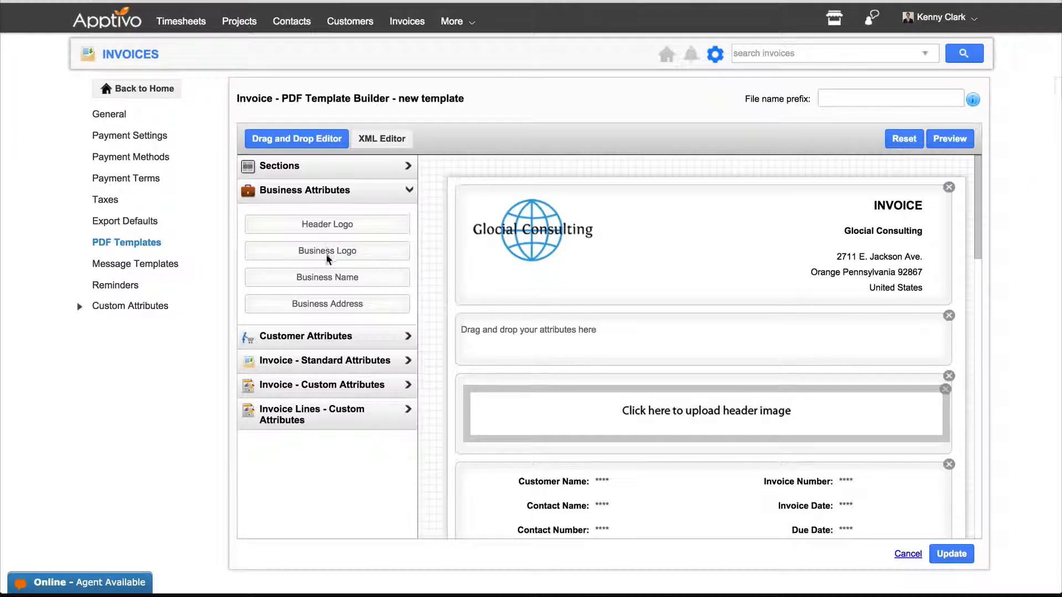
pyautogui.click(328, 336)
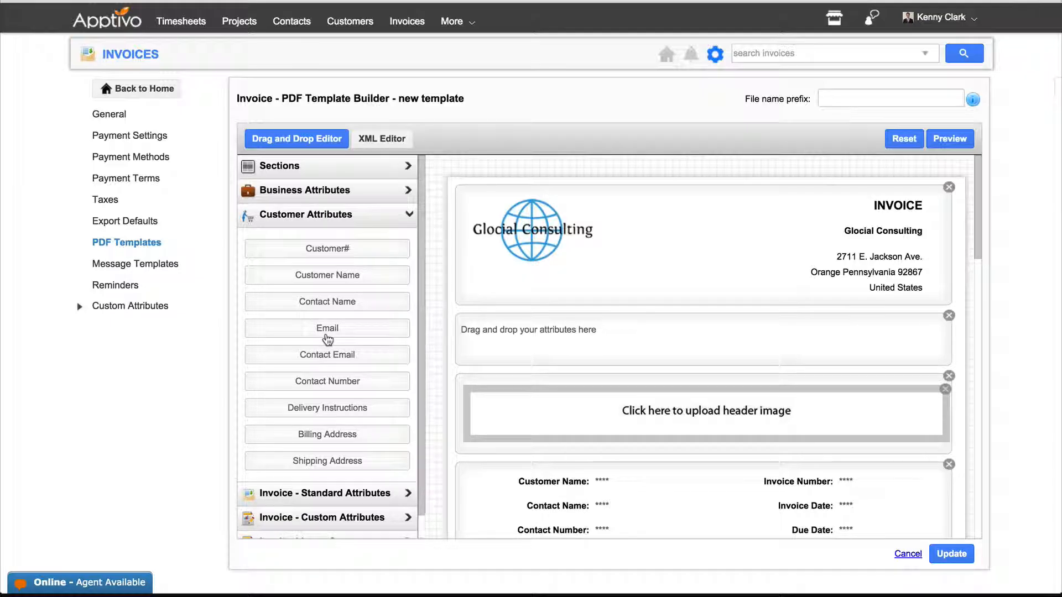
pyautogui.moveTo(328, 353)
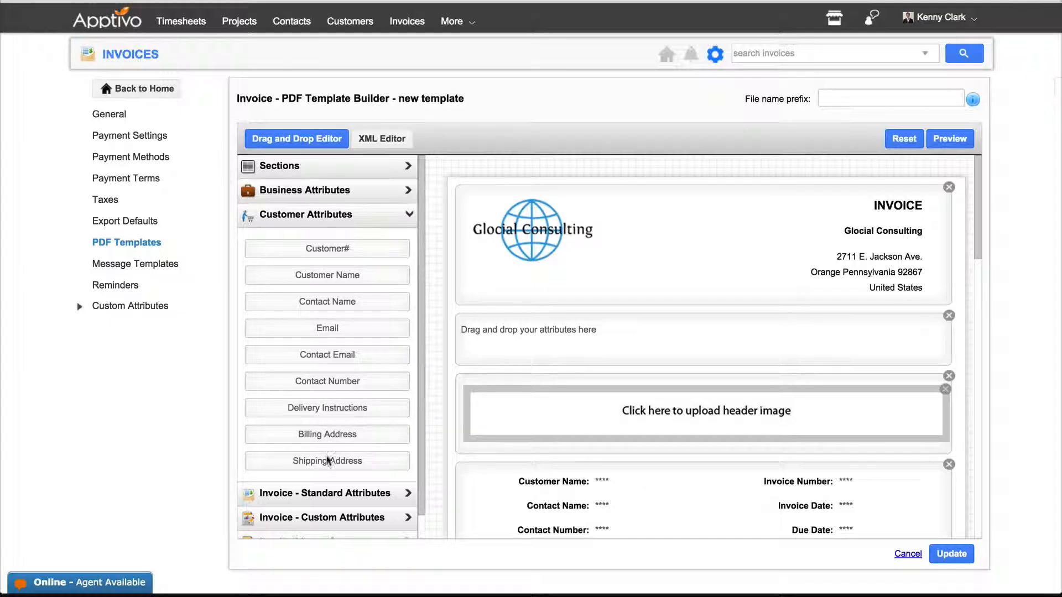
pyautogui.moveTo(327, 460)
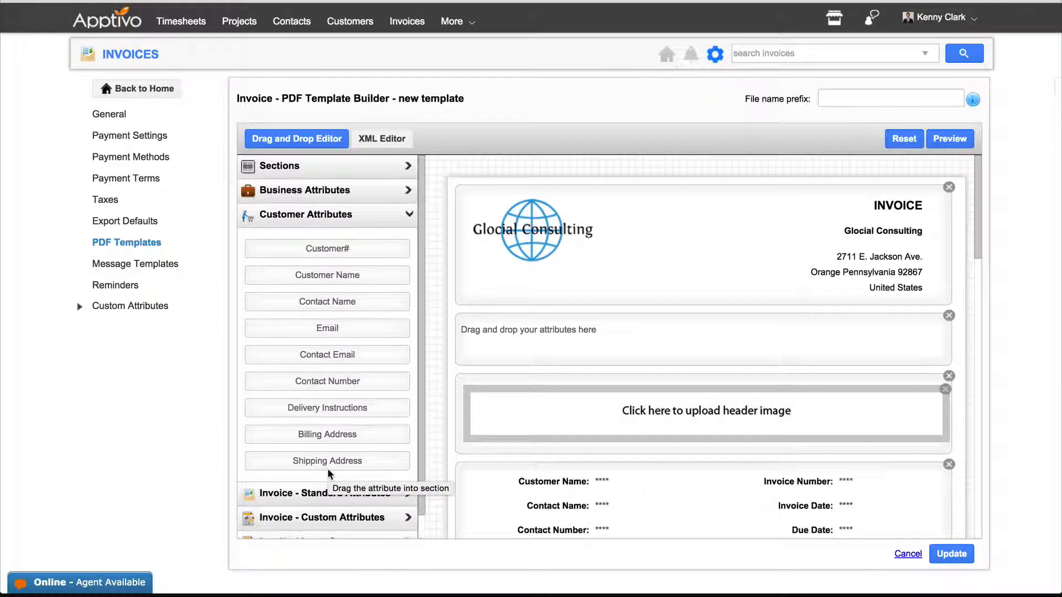
pyautogui.moveTo(695, 481)
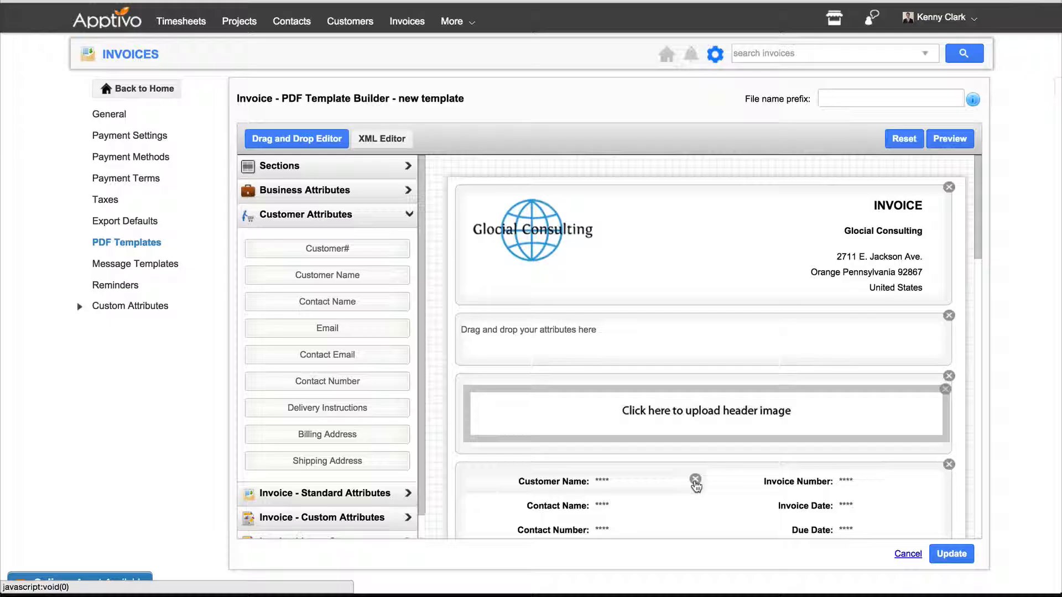
# Remove the Customer Name and Due Date fields from the customer details section.
pyautogui.click(694, 481)
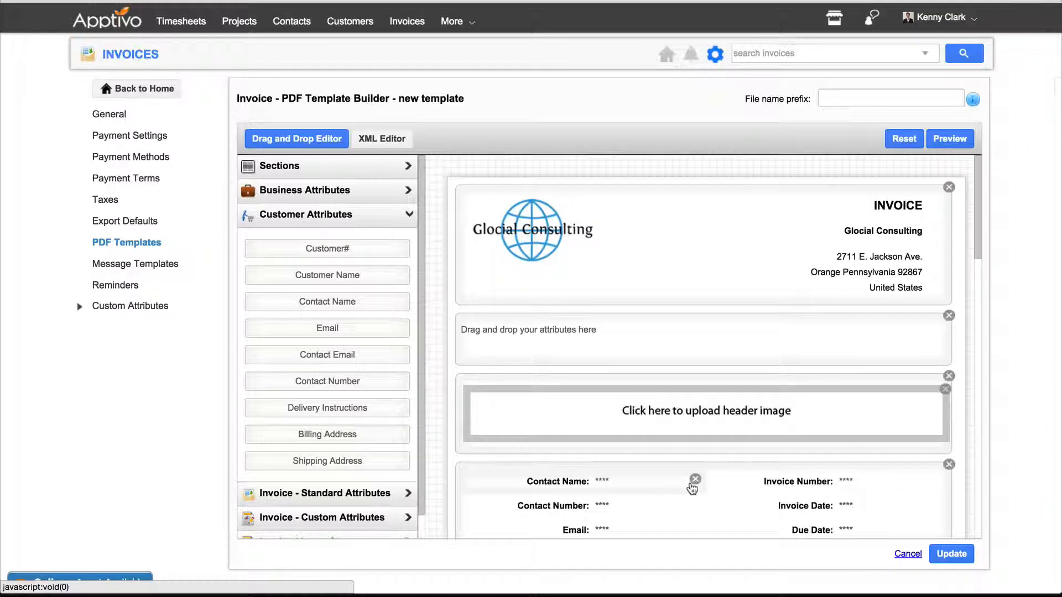
pyautogui.scroll(-3)
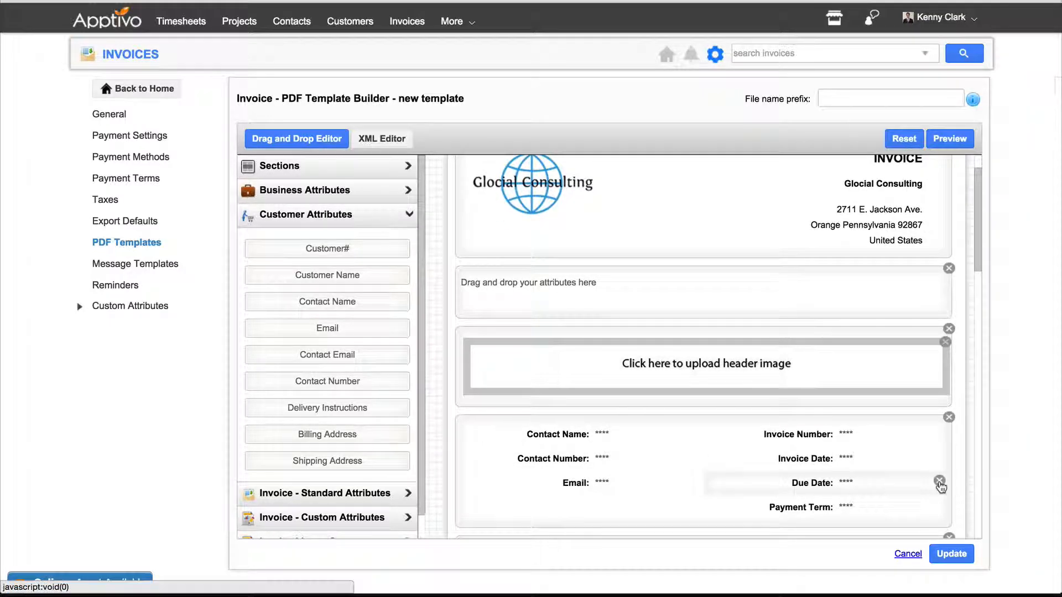
pyautogui.click(940, 481)
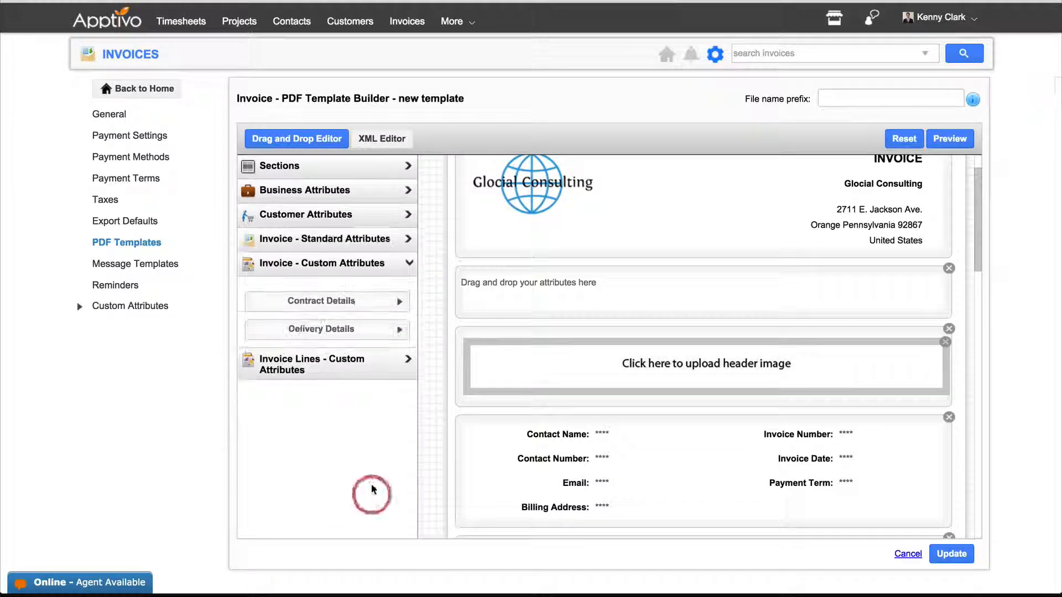
pyautogui.moveTo(328, 287)
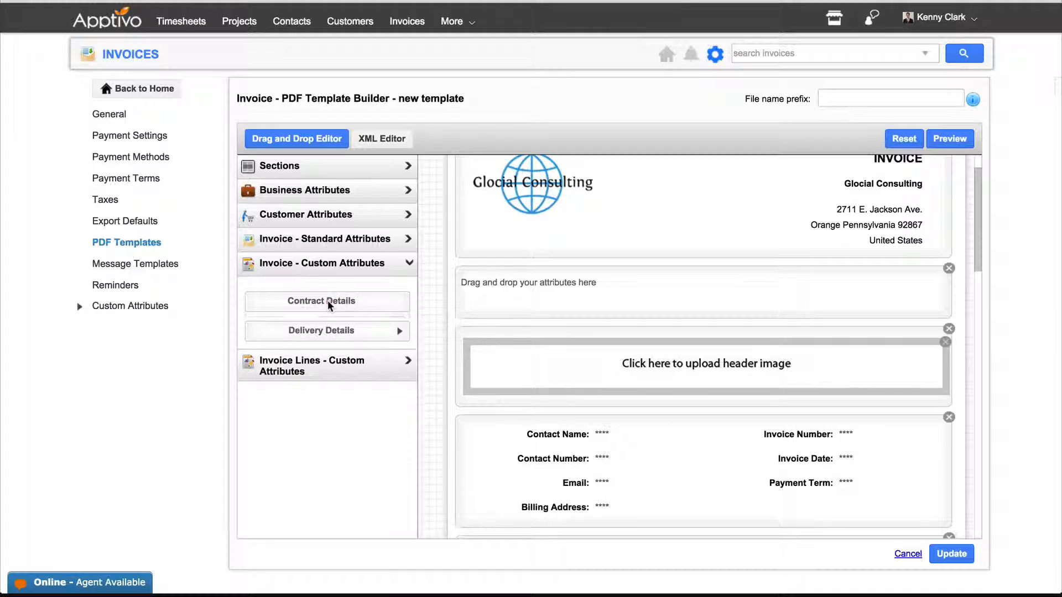
# Add the Contract Details Type field to the new section and update the template.
pyautogui.click(326, 301)
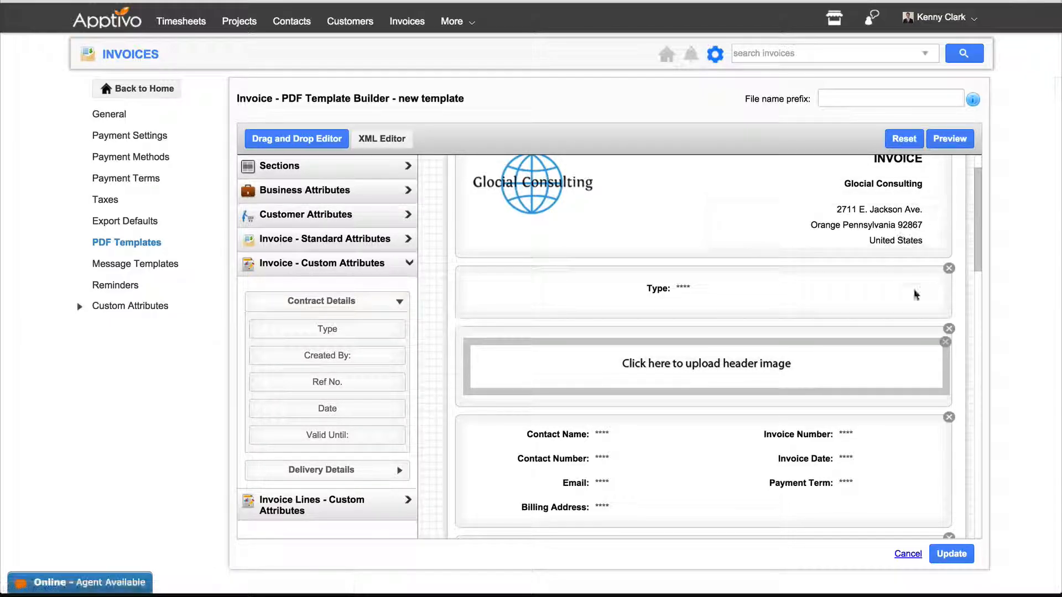
pyautogui.click(951, 553)
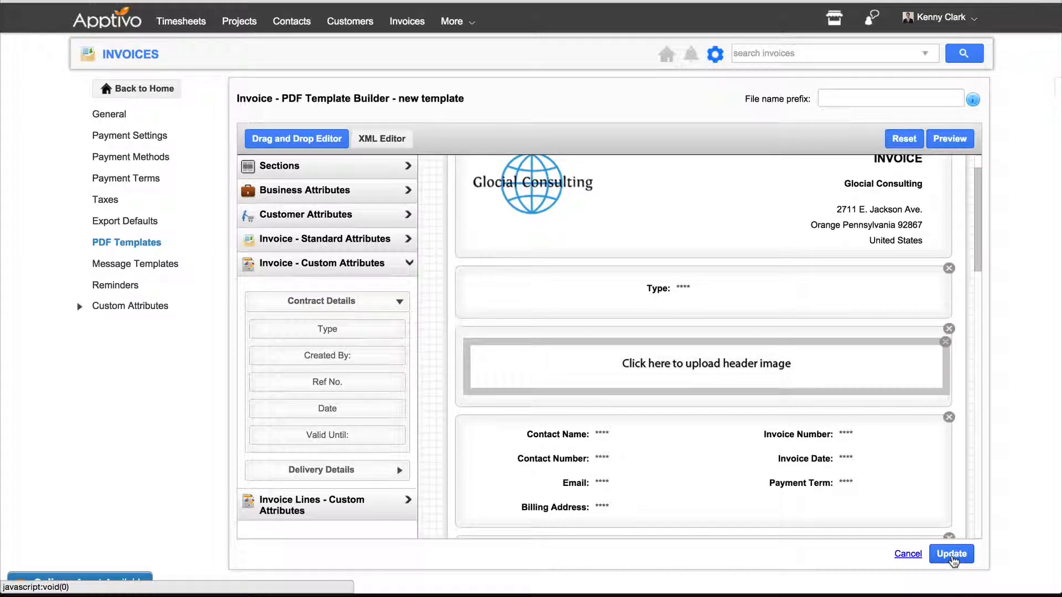
pyautogui.click(950, 554)
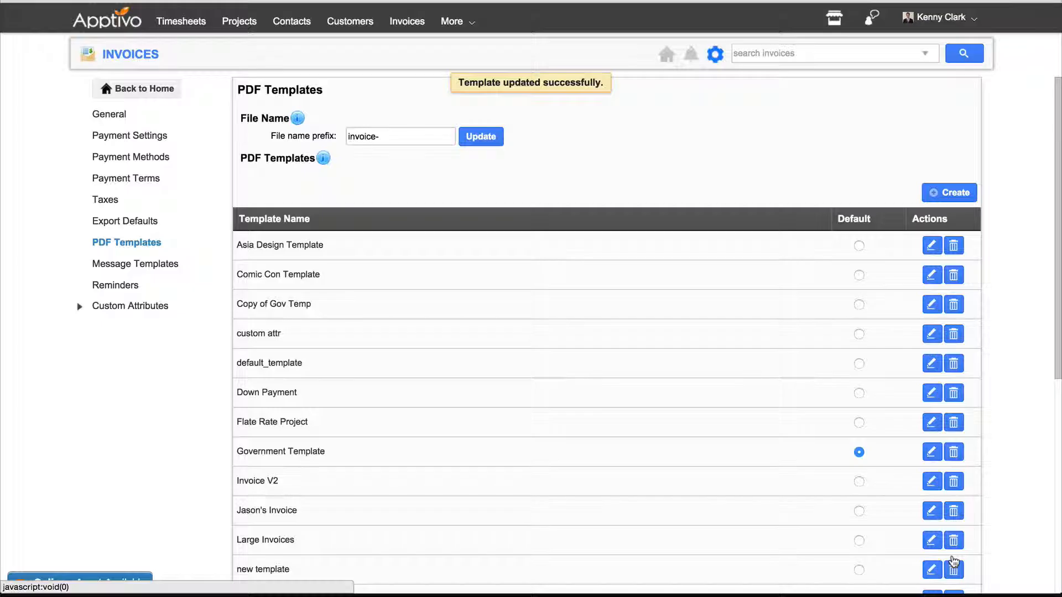